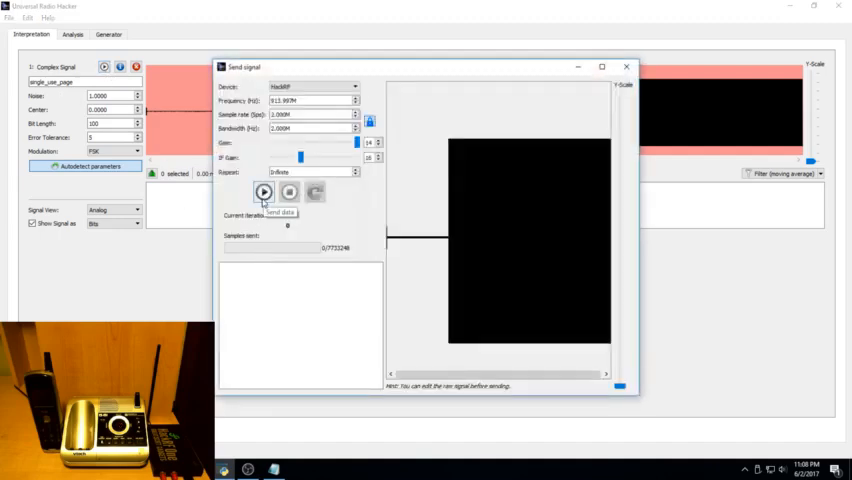
Start transmitting the paging signal through the HackRF from the Send signal dialog.
click(264, 192)
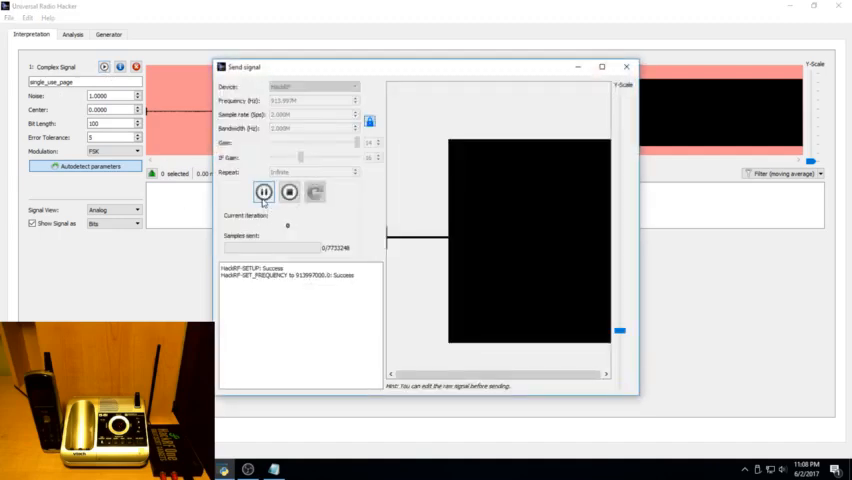
click(264, 192)
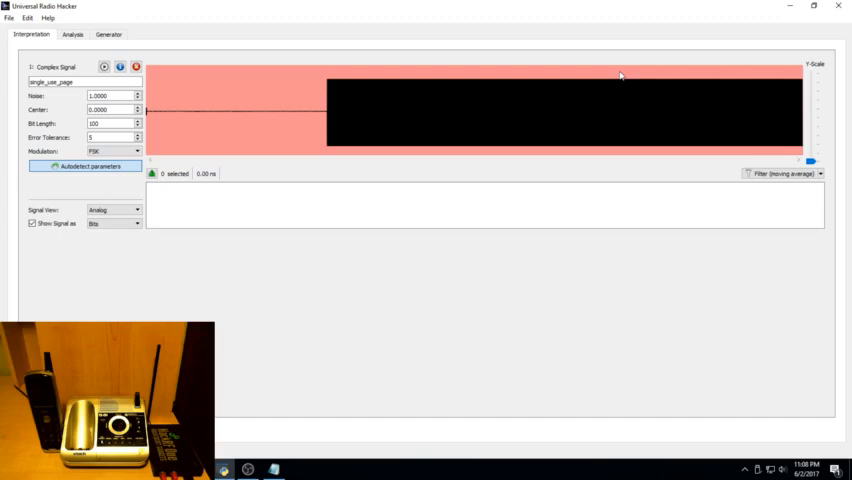
mouse_move(648, 134)
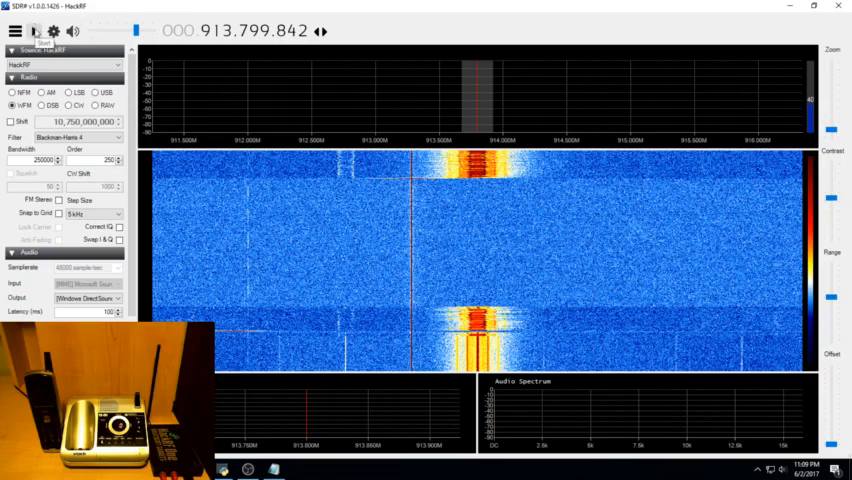
Start the receiver at 913.799842 MHz and watch for the base paging burst.
click(36, 30)
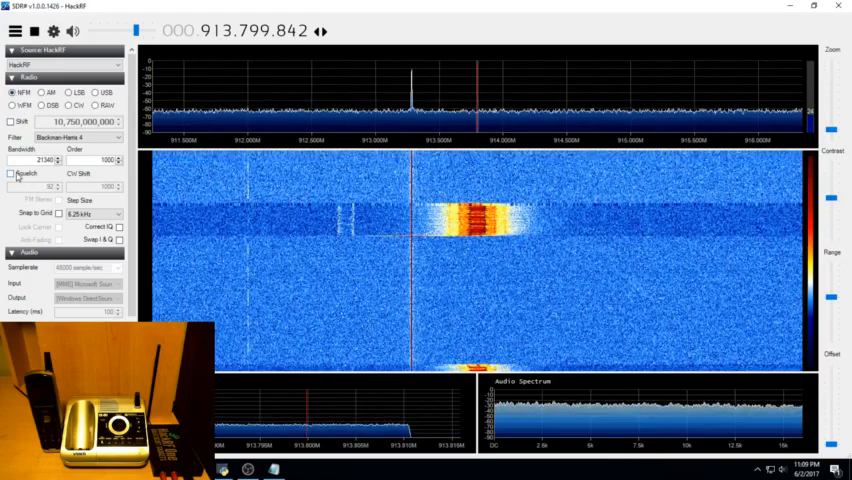
click(12, 172)
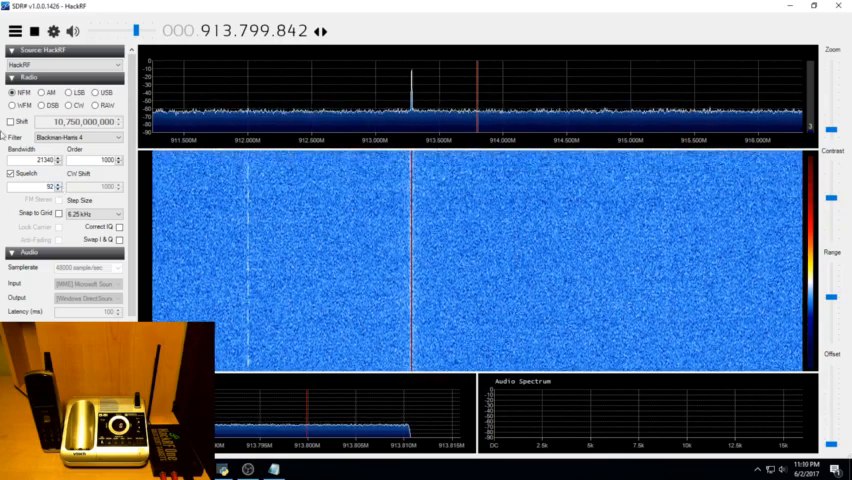
mouse_move(256, 80)
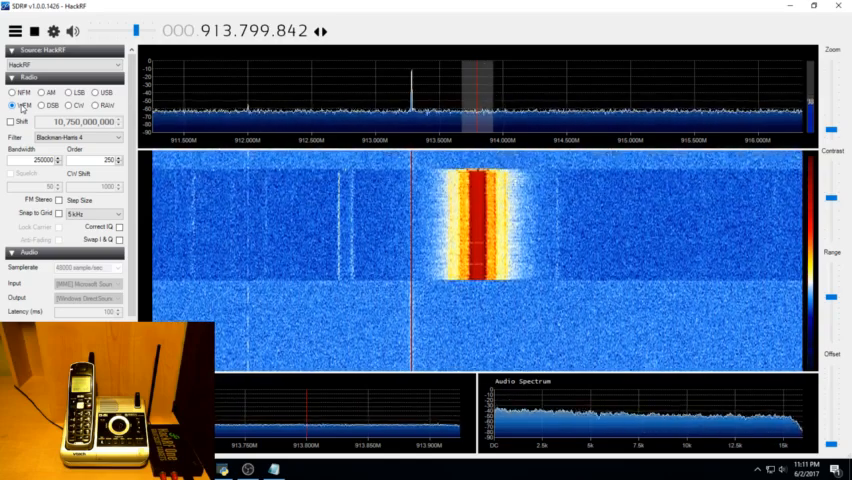
click(72, 32)
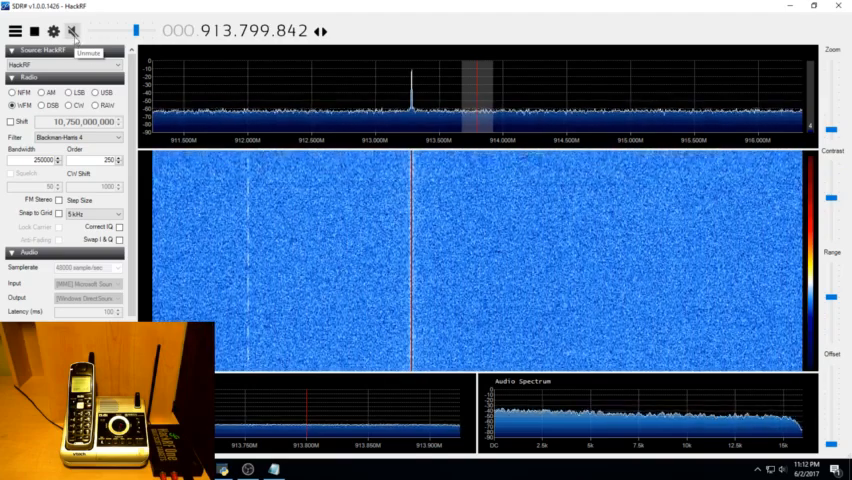
Keep receiving at 913.8 MHz while the phone fills the waterfall with bright bands.
click(72, 32)
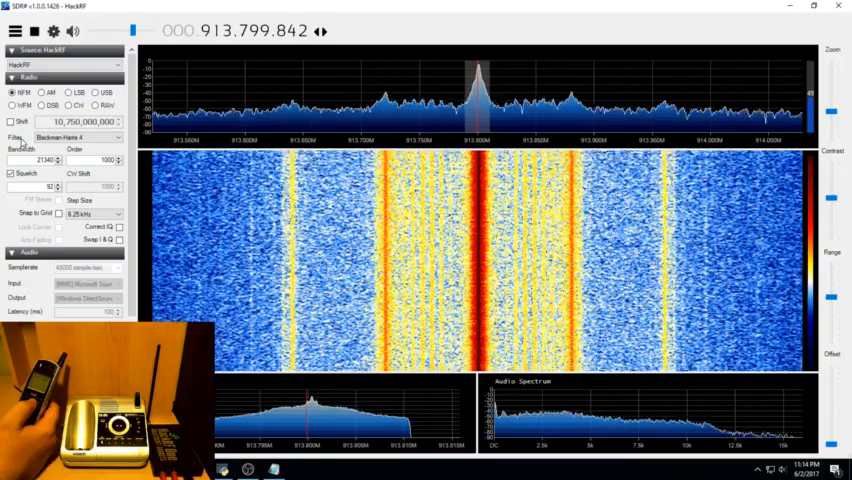
Retune the receiver from 913.8 MHz to roughly 5.85 GHz for the handset band.
click(12, 104)
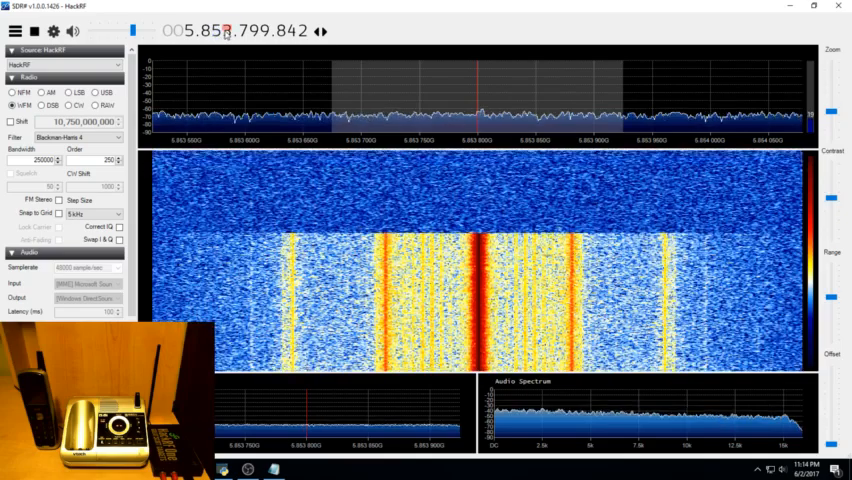
click(228, 32)
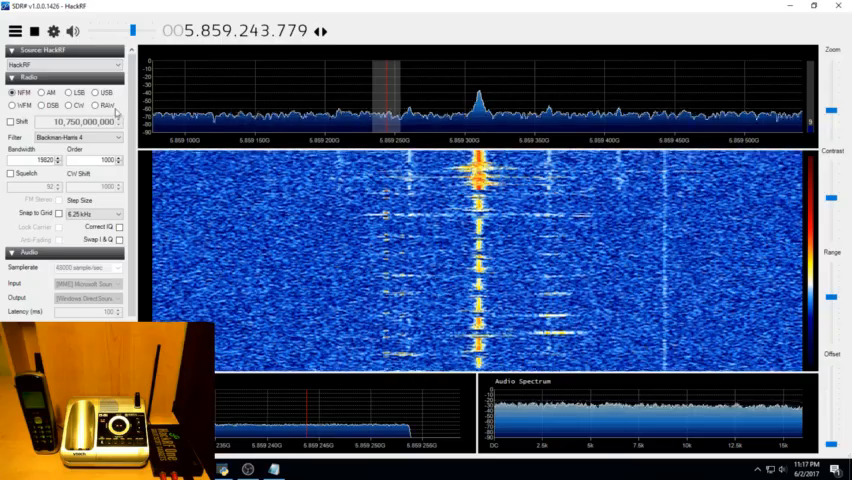
Toggle reception at 5.859243779 GHz to capture the handset's key-press bursts.
click(72, 32)
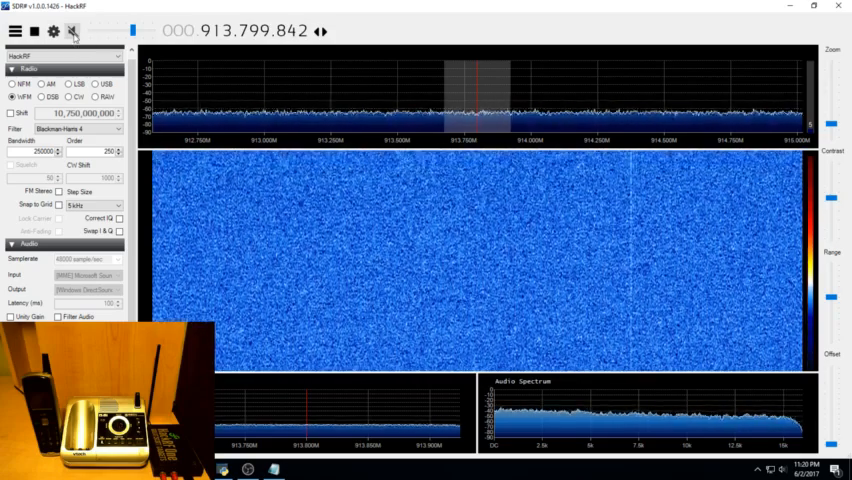
Stop and restart reception at 913.799842 MHz to capture then clear the paging burst.
click(74, 32)
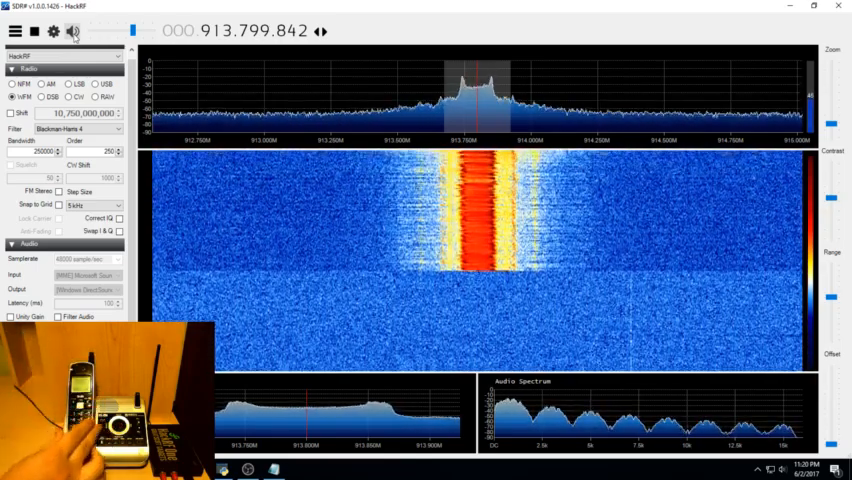
click(72, 32)
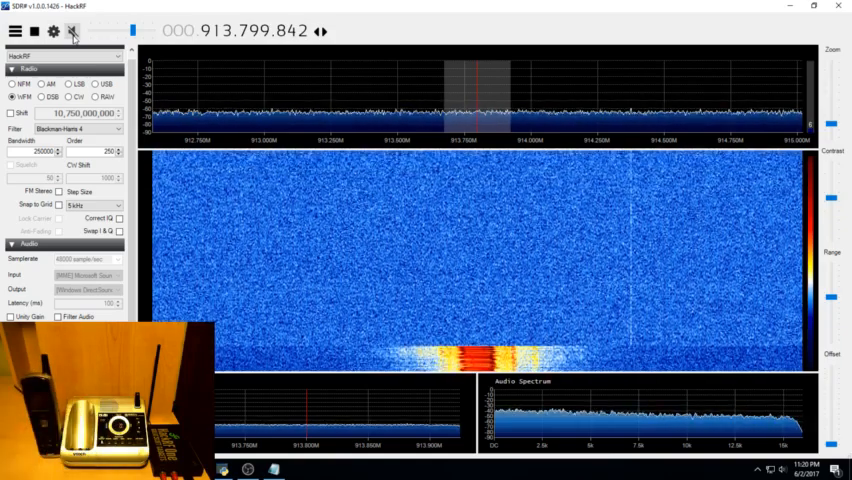
click(76, 32)
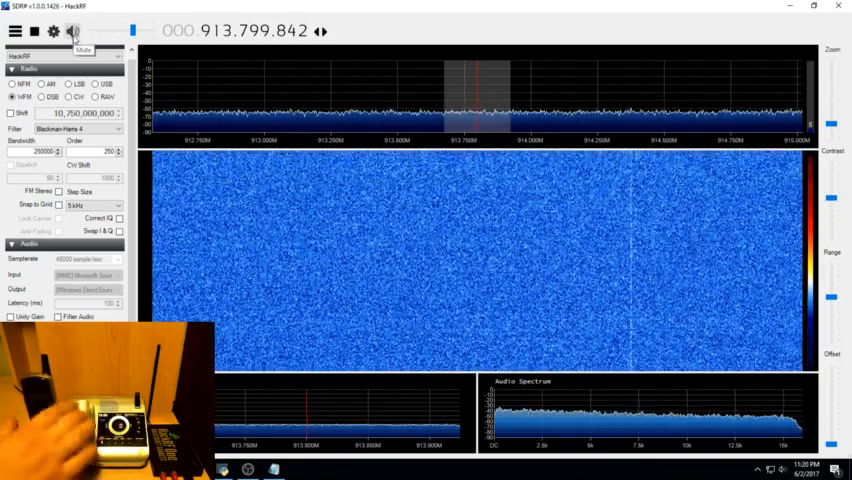